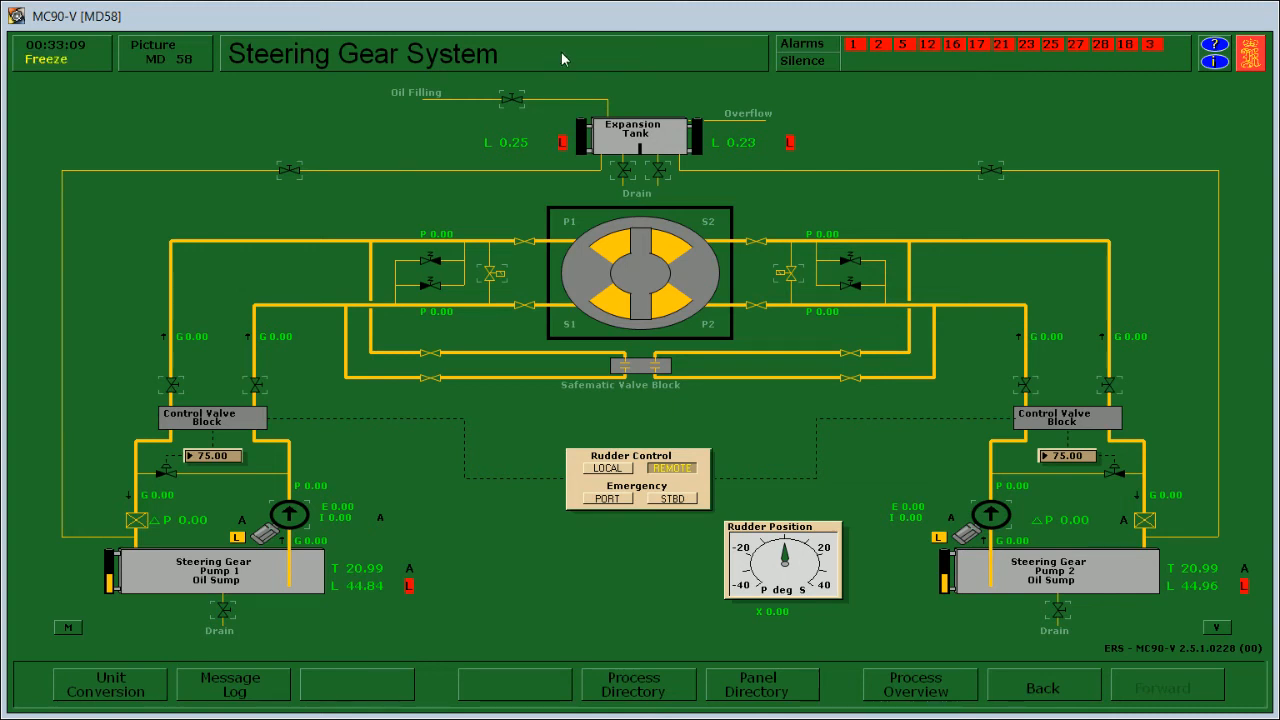
mouse_move(570, 52)
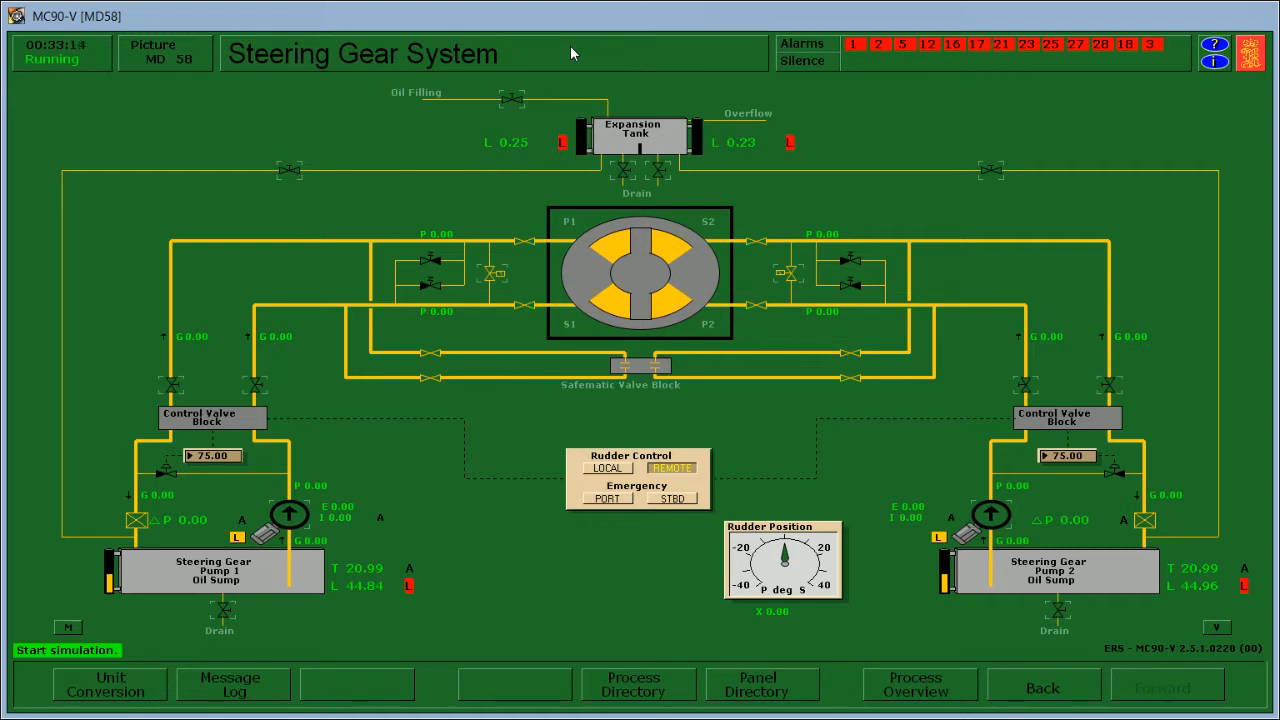
mouse_move(589, 154)
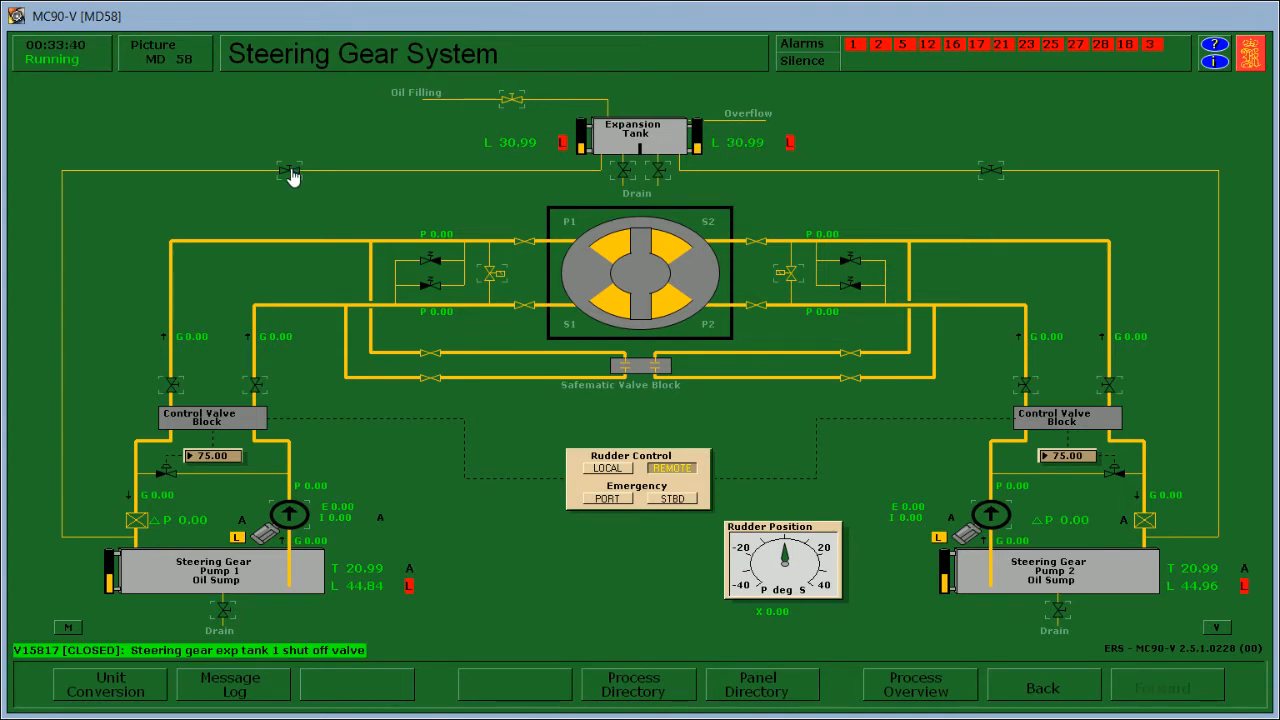
mouse_move(980, 184)
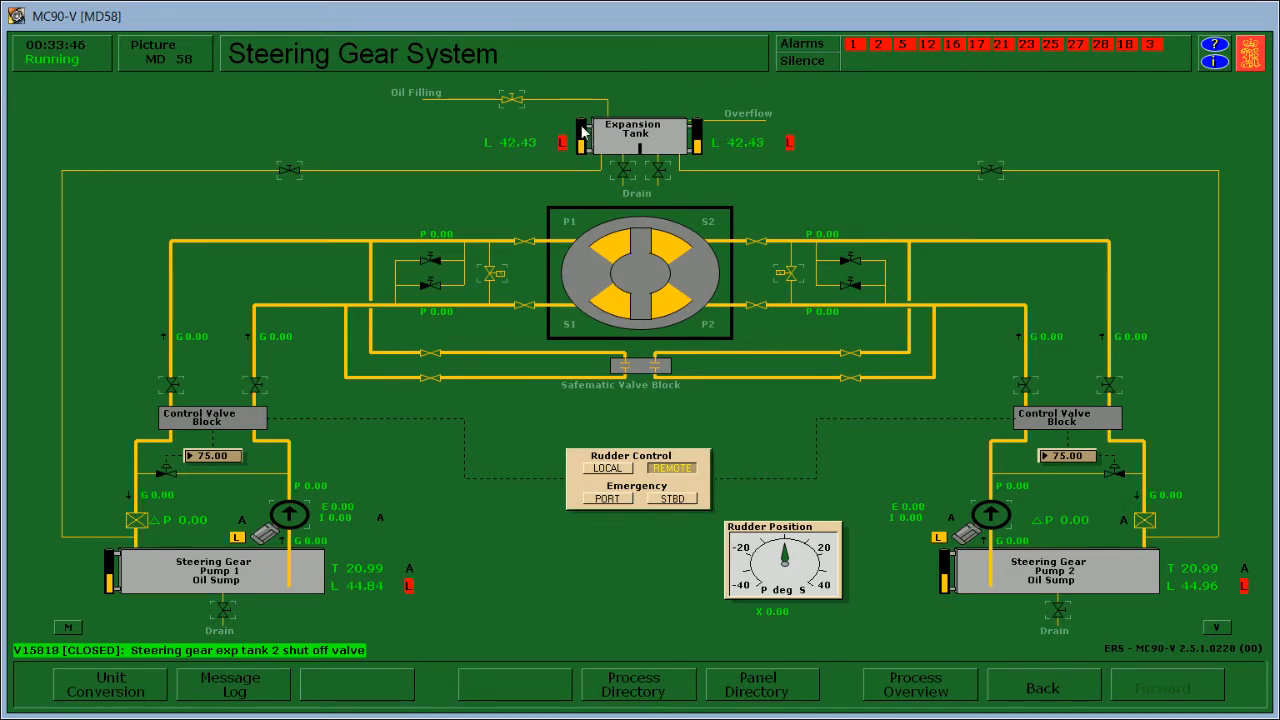
mouse_move(557, 133)
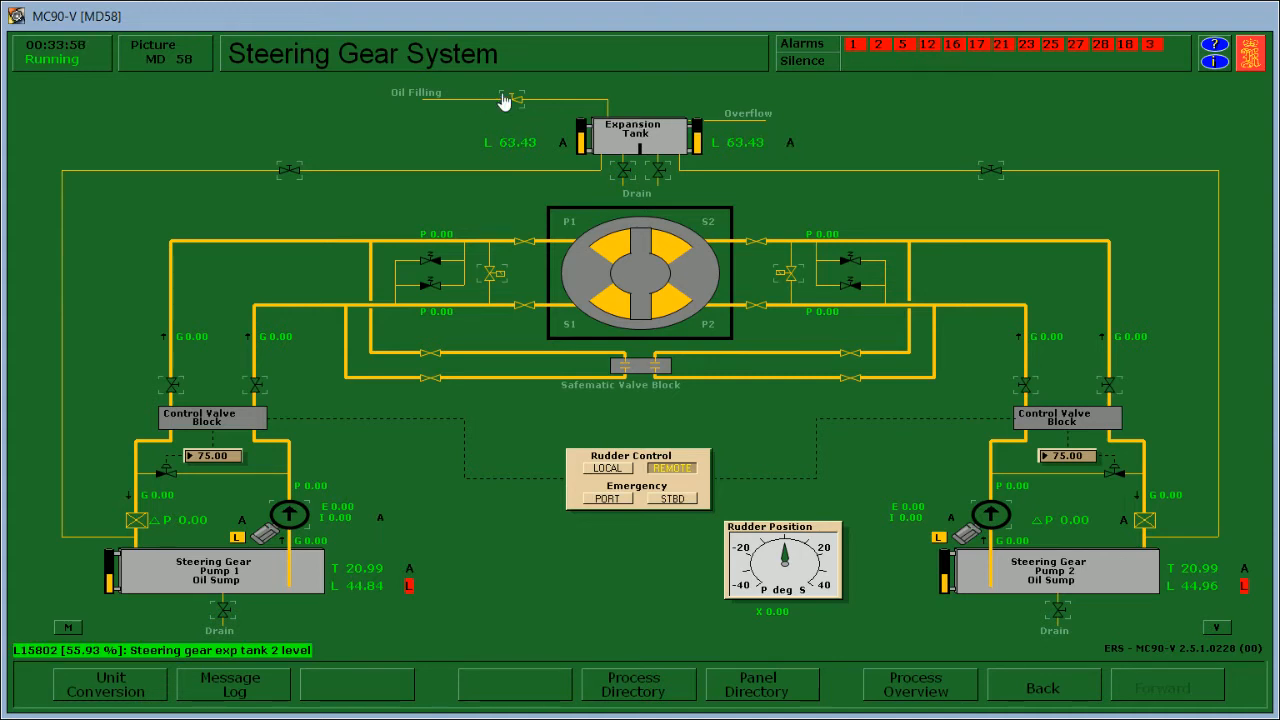
Step: Close the Oil Filling make-up valve so the oil drains down, filling both pump sumps to 100
click(512, 101)
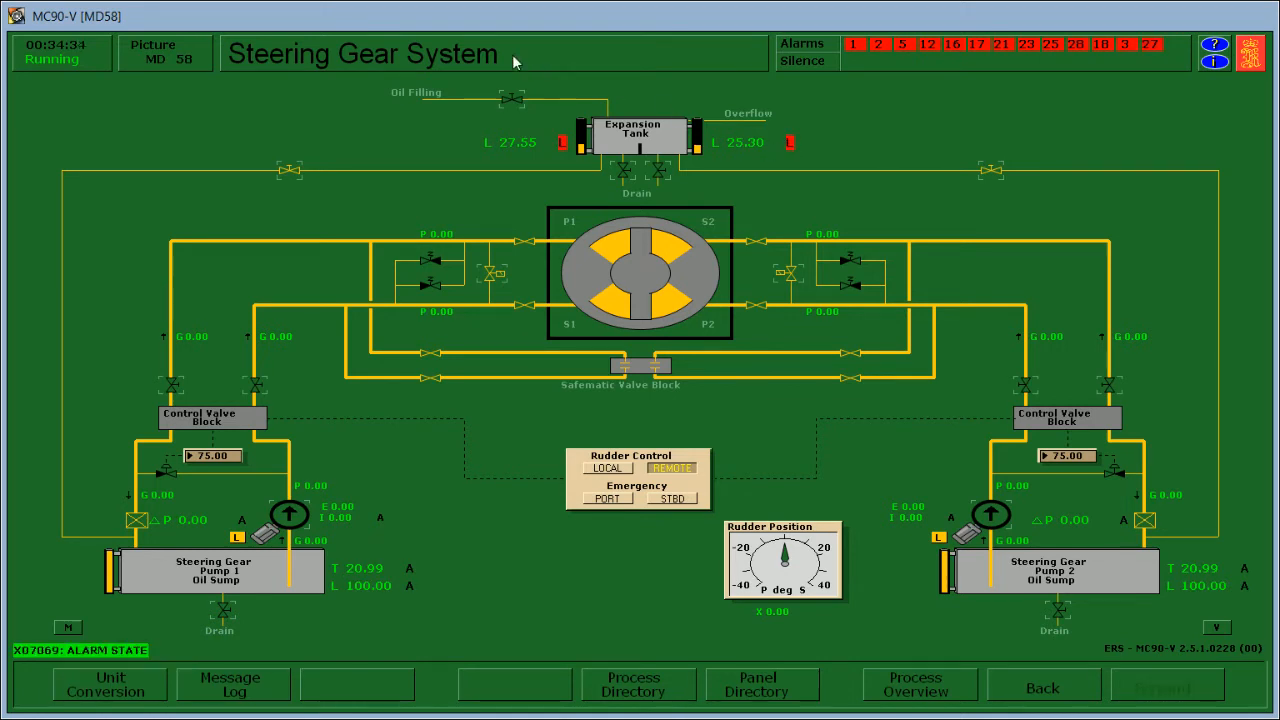
Step: Reopen the Oil Filling make-up valve until the expansion tanks reach about 52, then close it
click(512, 98)
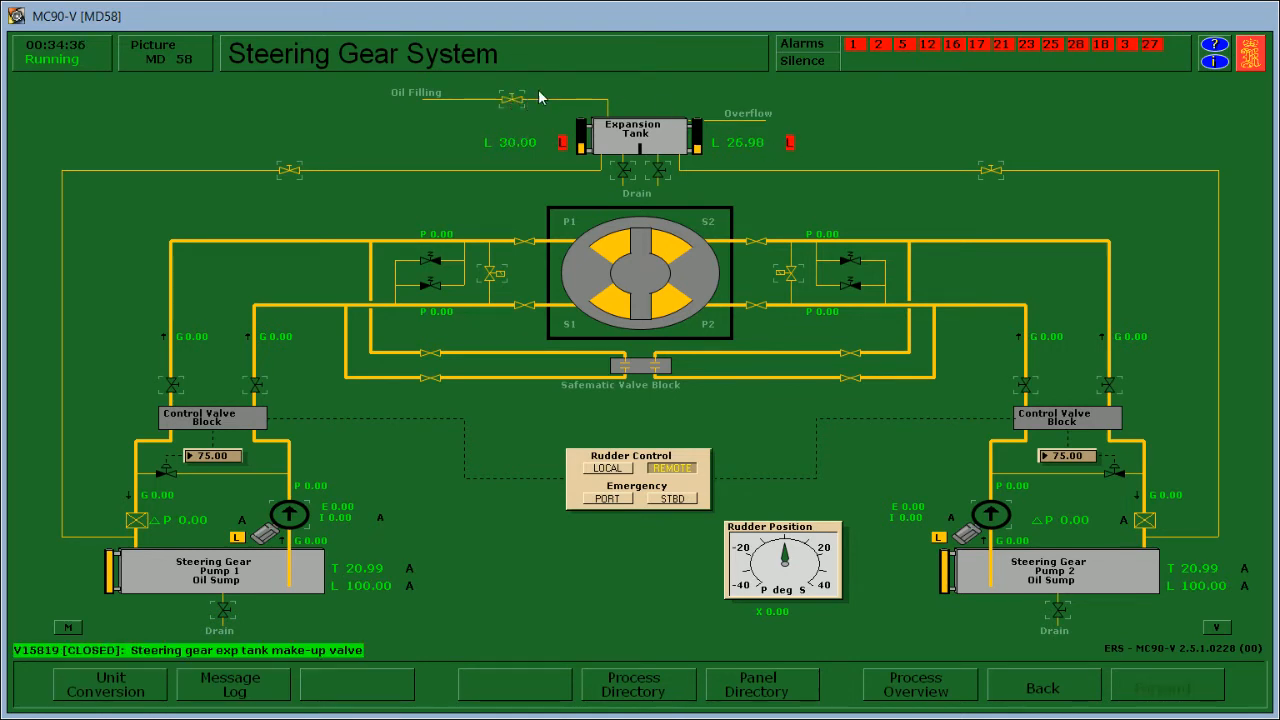
click(512, 100)
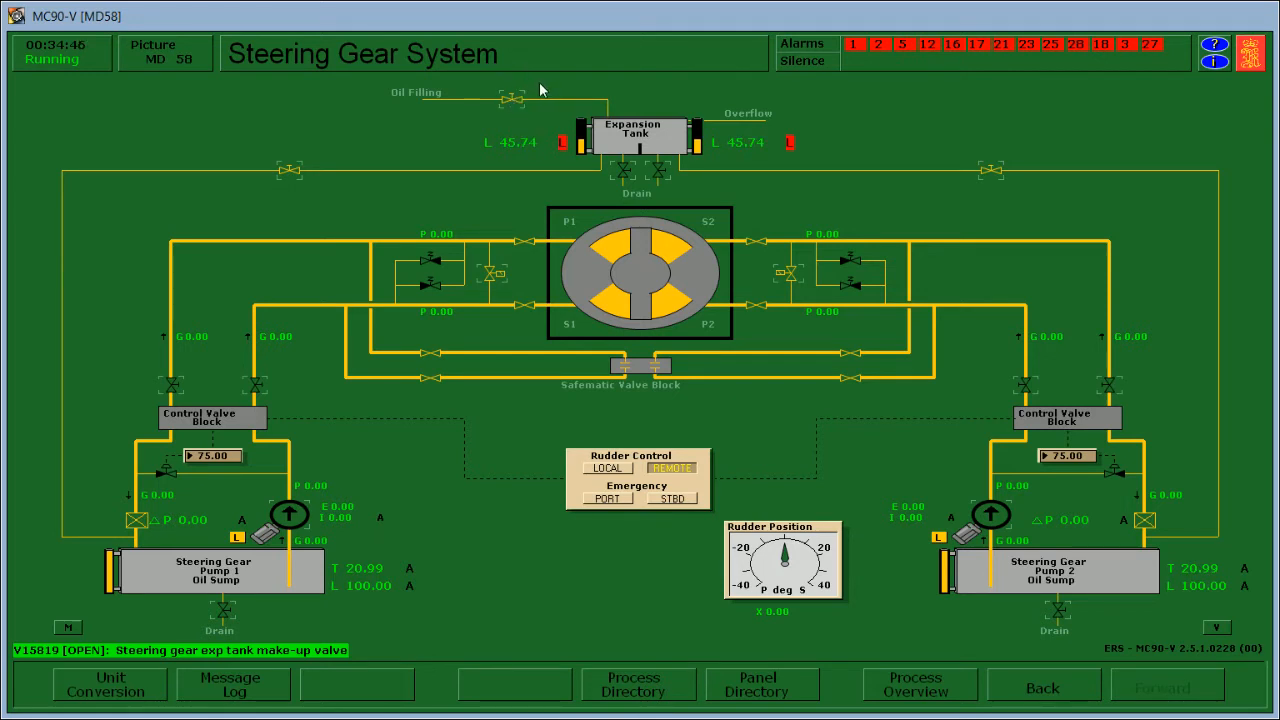
click(512, 100)
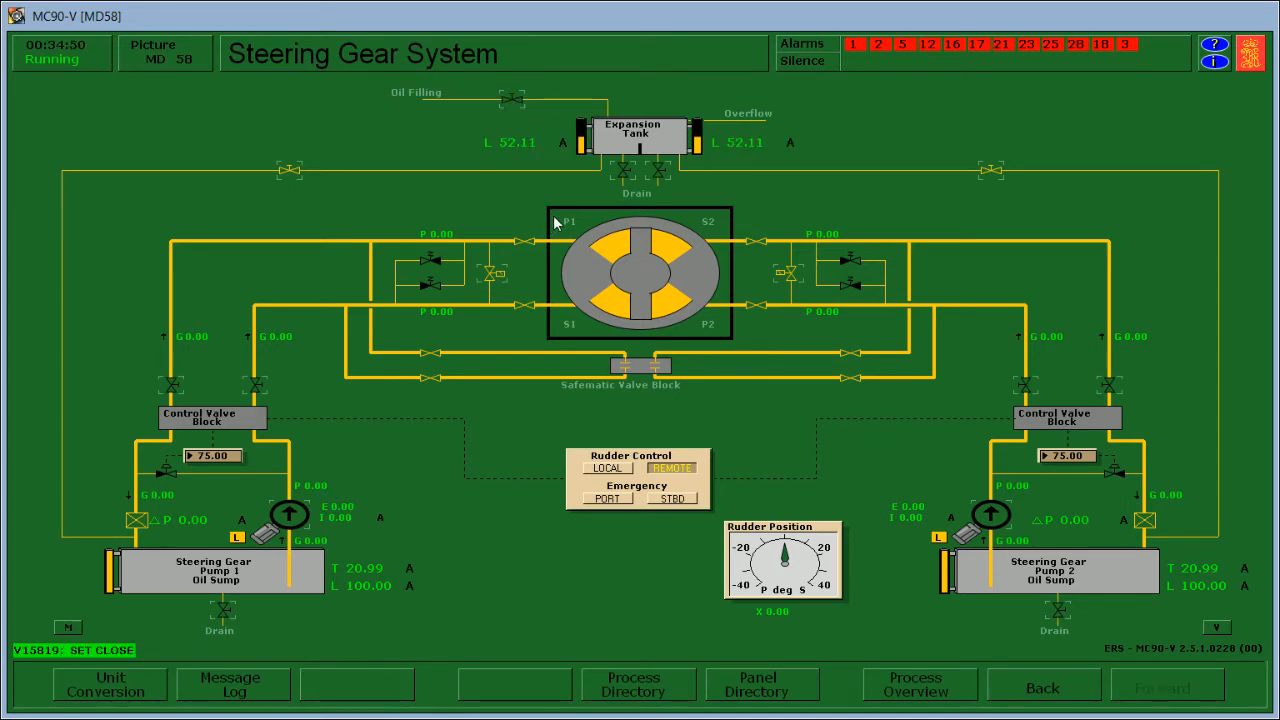
mouse_move(573, 220)
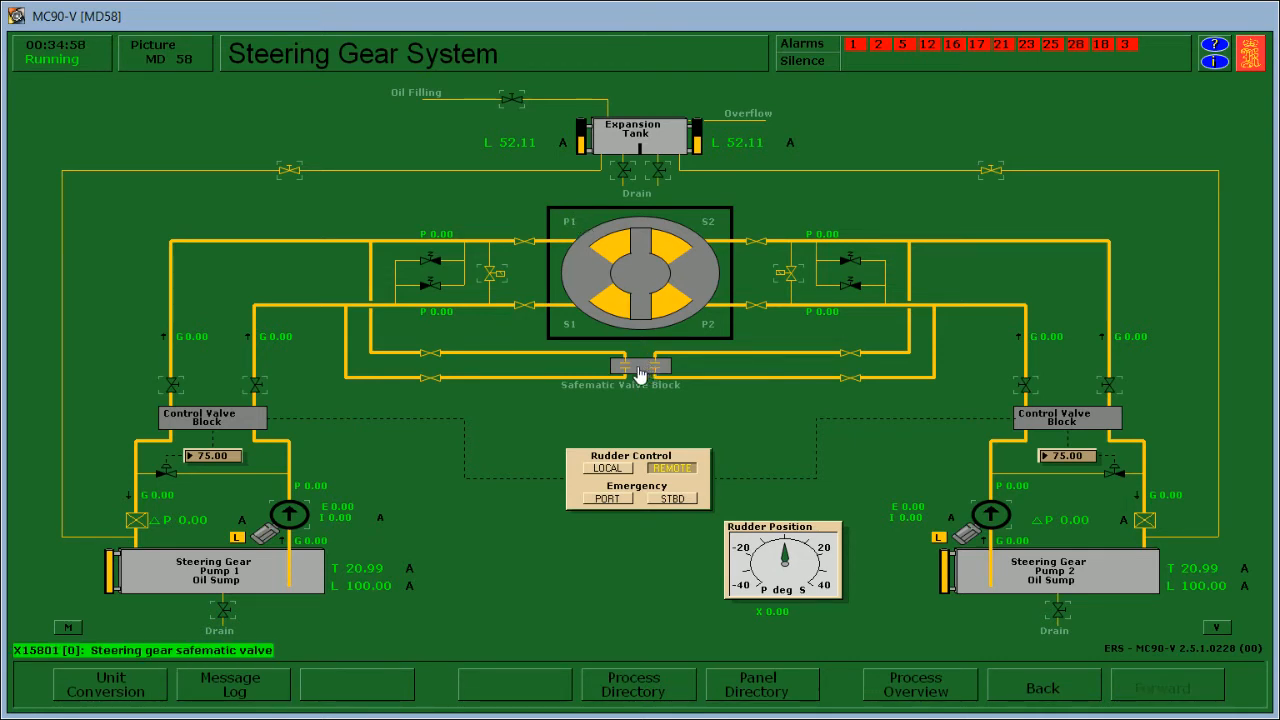
Step: Open the Safematic Valve Block and switch Rudder Control to LOCAL; both pumps reach about 10.5 pressure
click(639, 365)
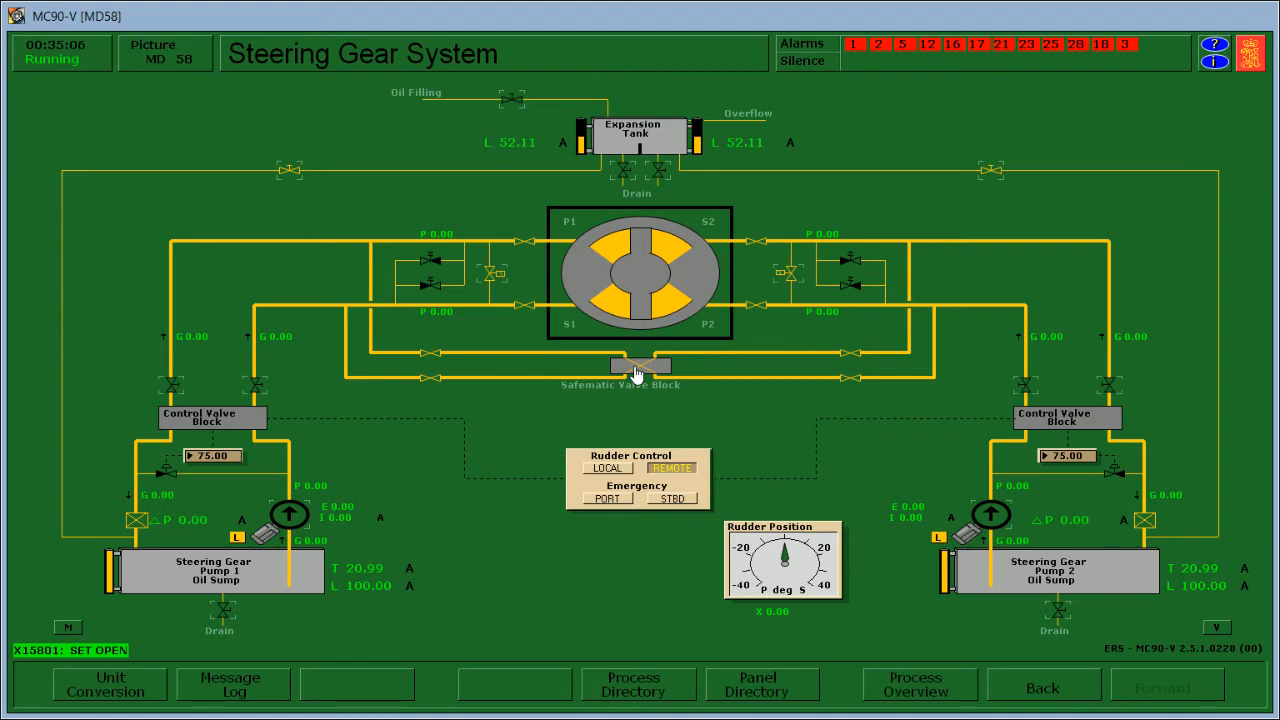
mouse_move(640, 370)
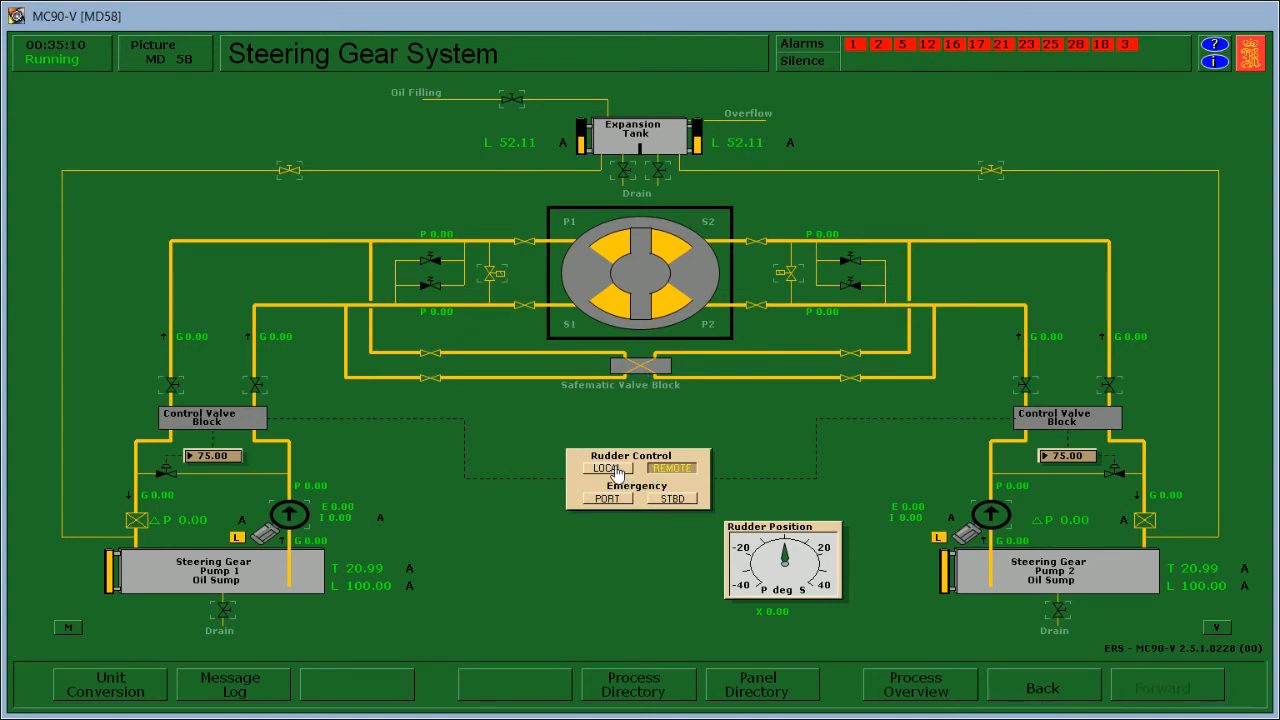
click(604, 468)
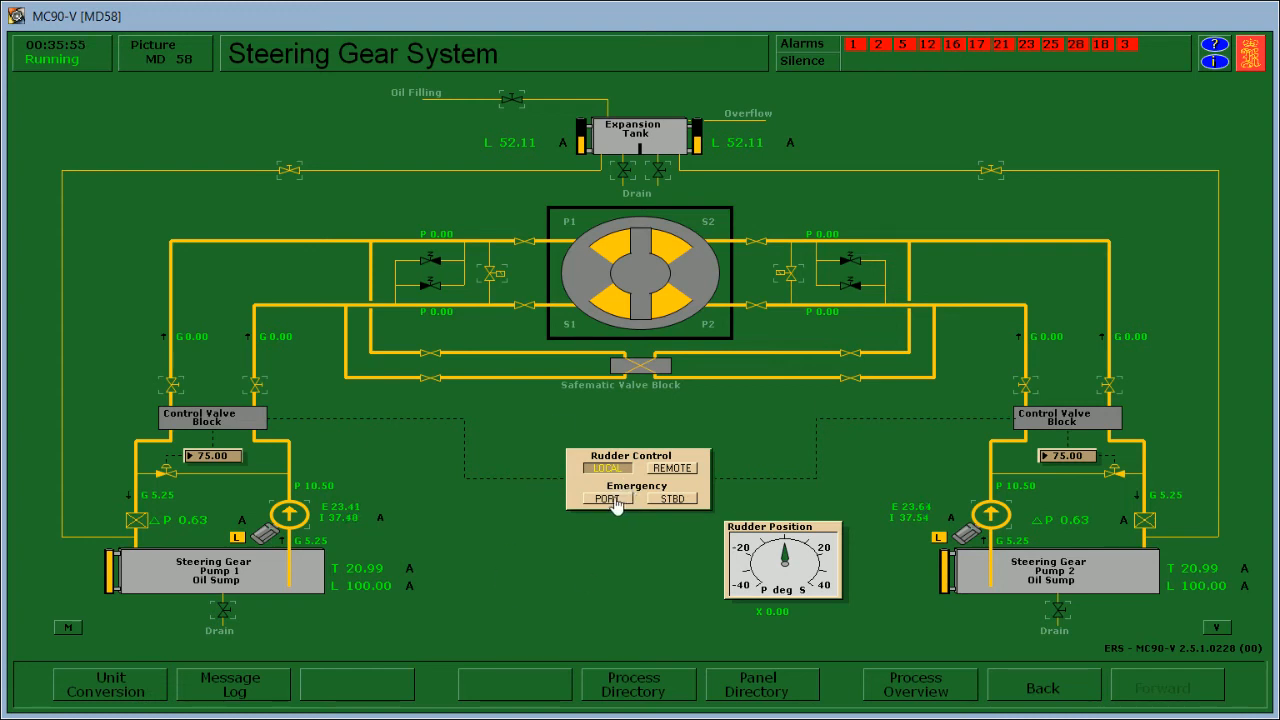
Step: Command emergency PORT rudder, then release it, raising cylinder pressures to about 21
click(606, 499)
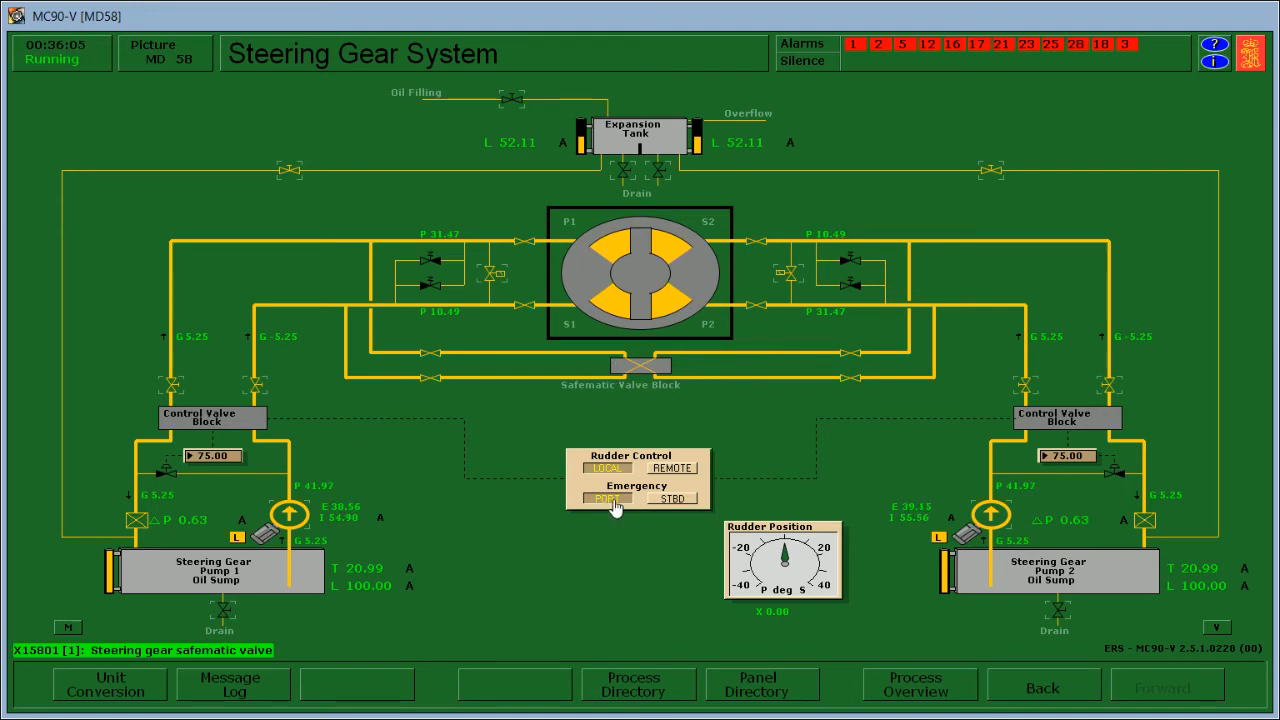
click(607, 498)
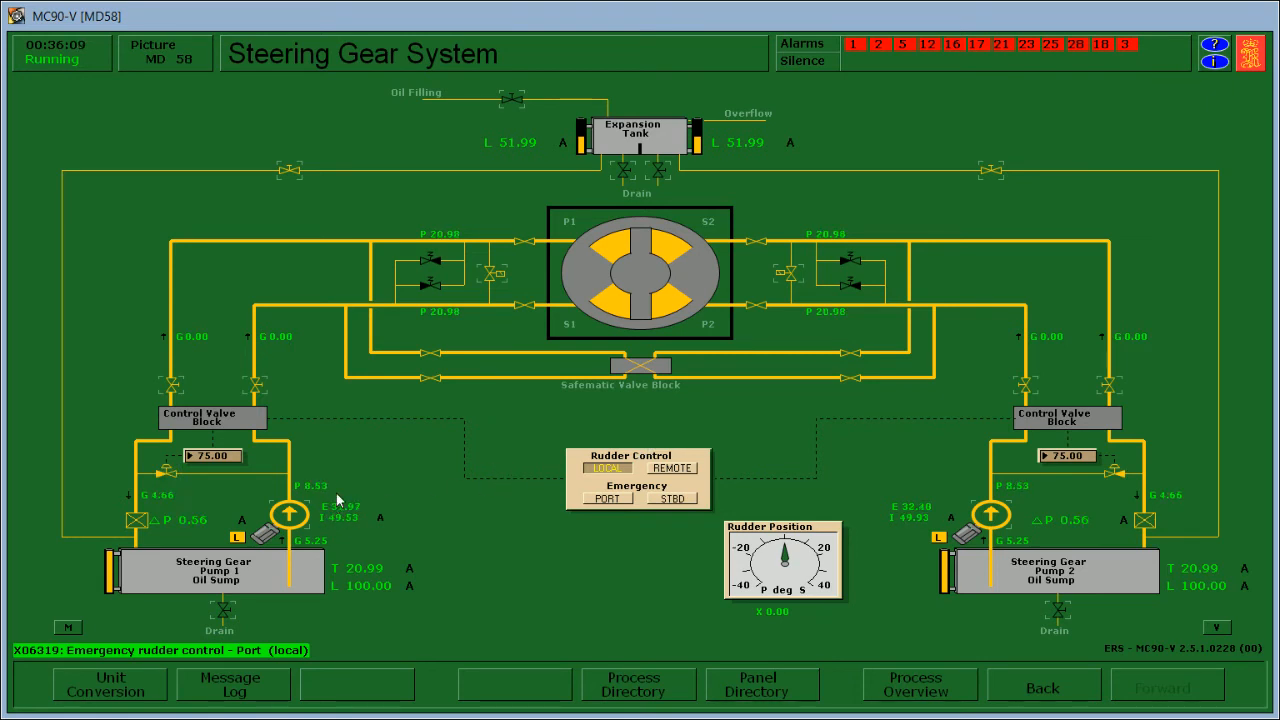
mouse_move(533, 421)
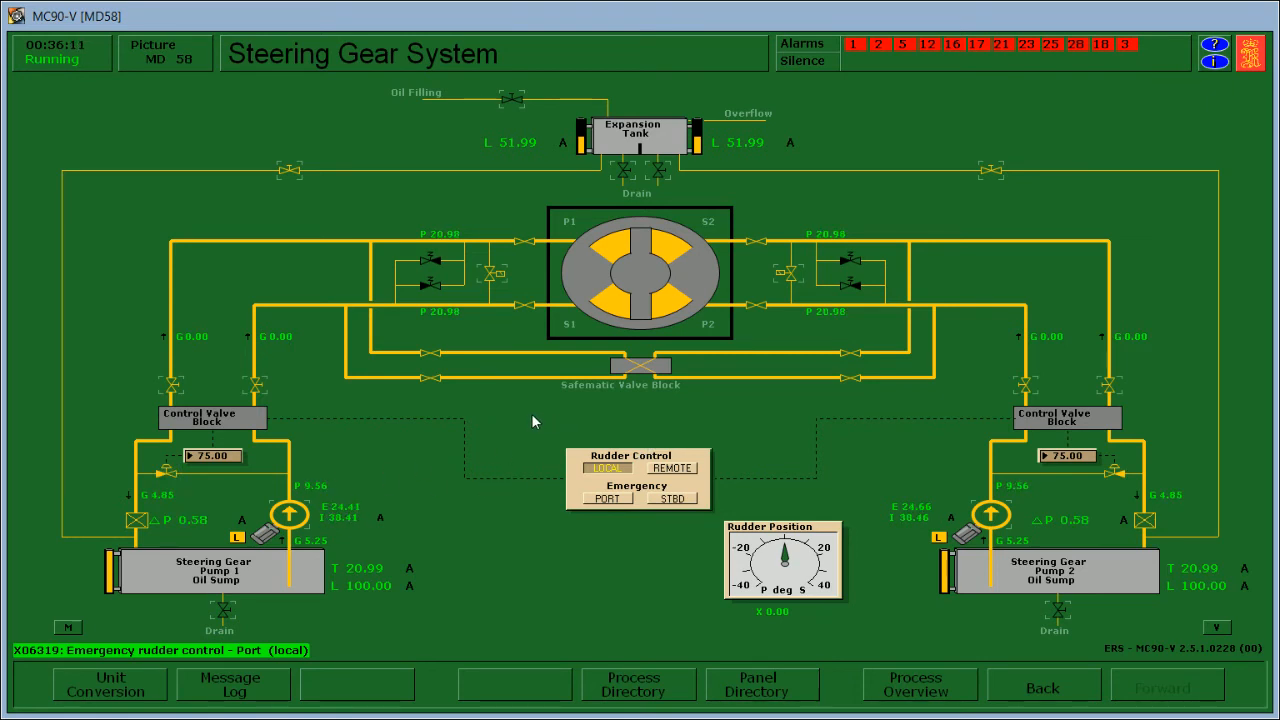
mouse_move(548, 388)
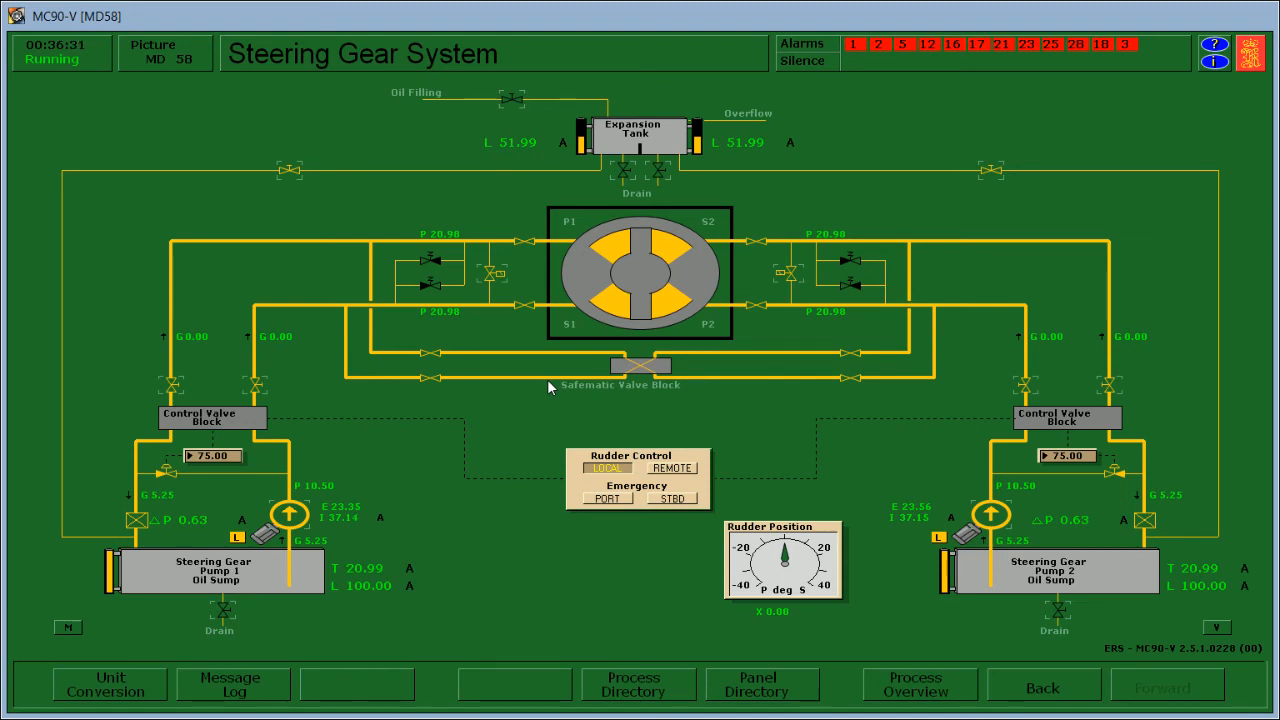
mouse_move(625, 440)
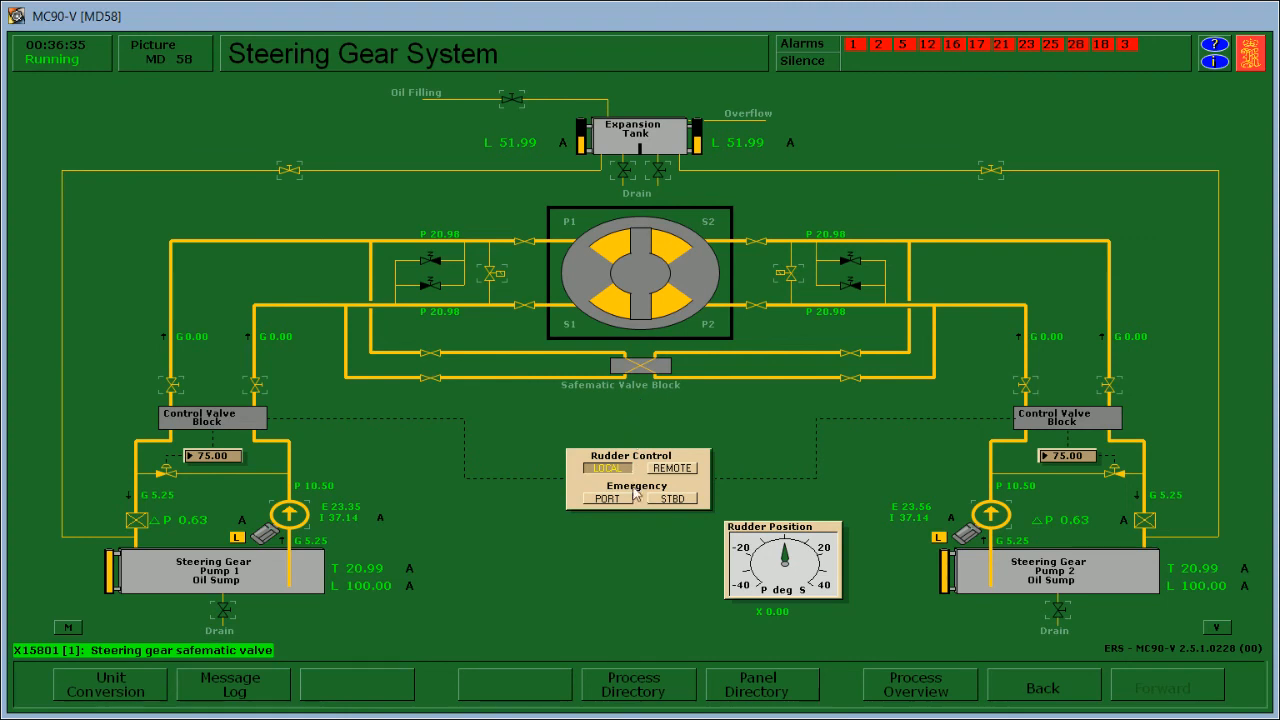
Step: Test STBD rudder, close and reopen the Safematic Valve Block, set REMOTE, then command STBD
click(672, 498)
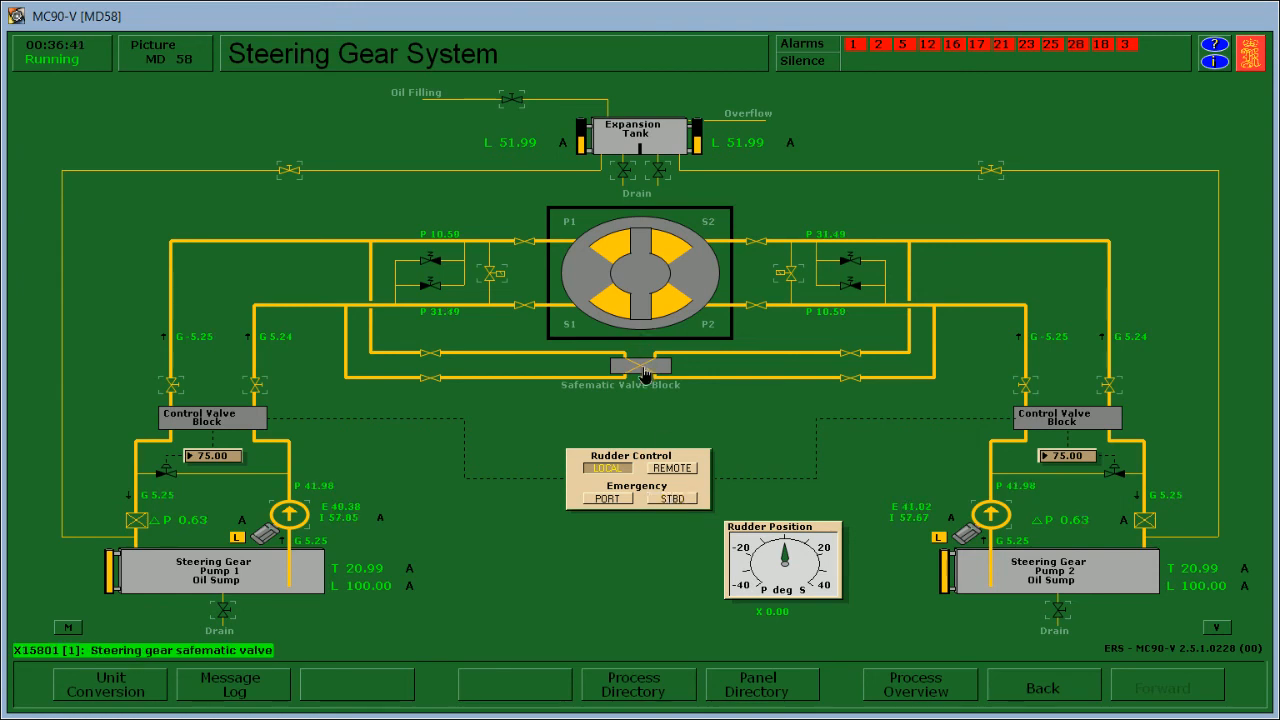
click(672, 498)
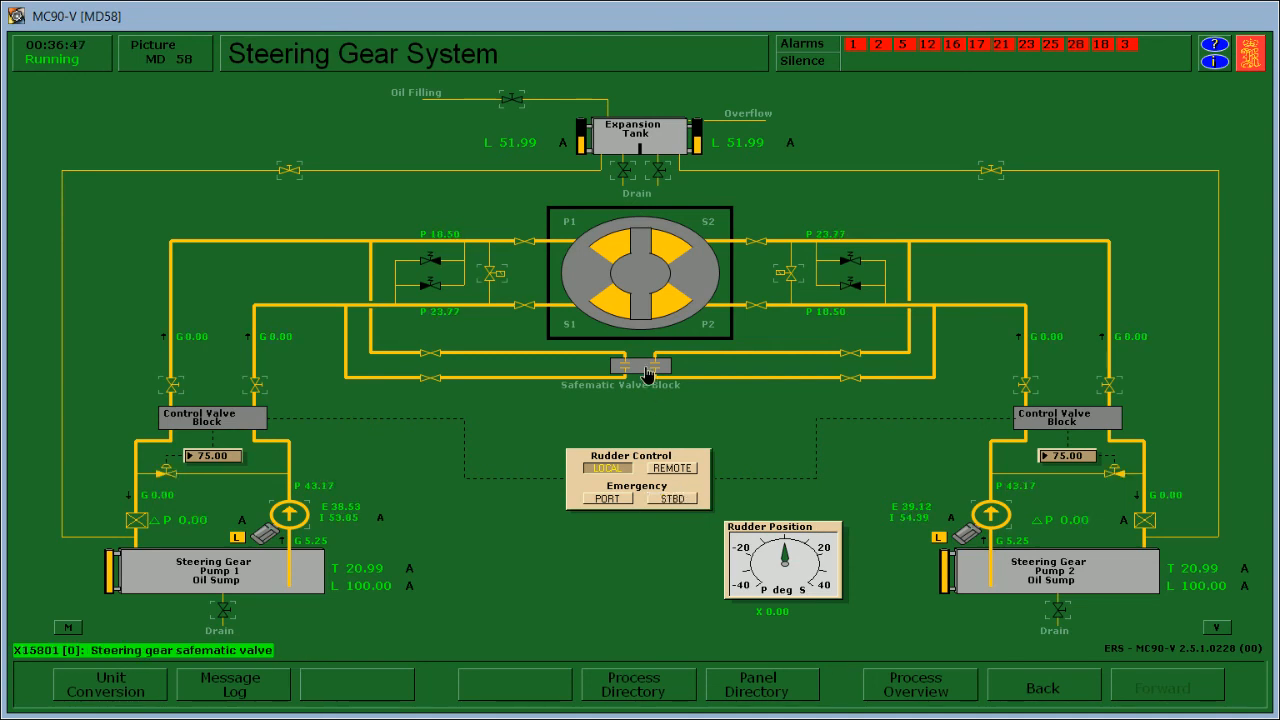
click(640, 365)
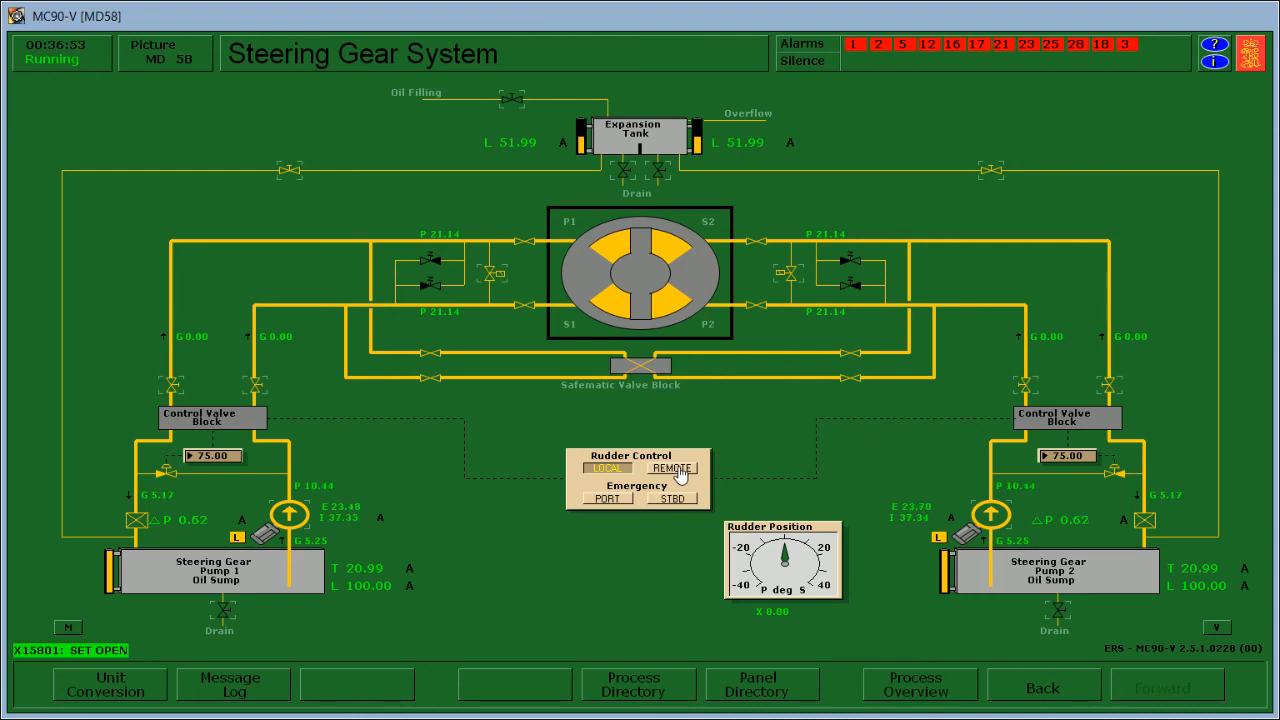
click(607, 468)
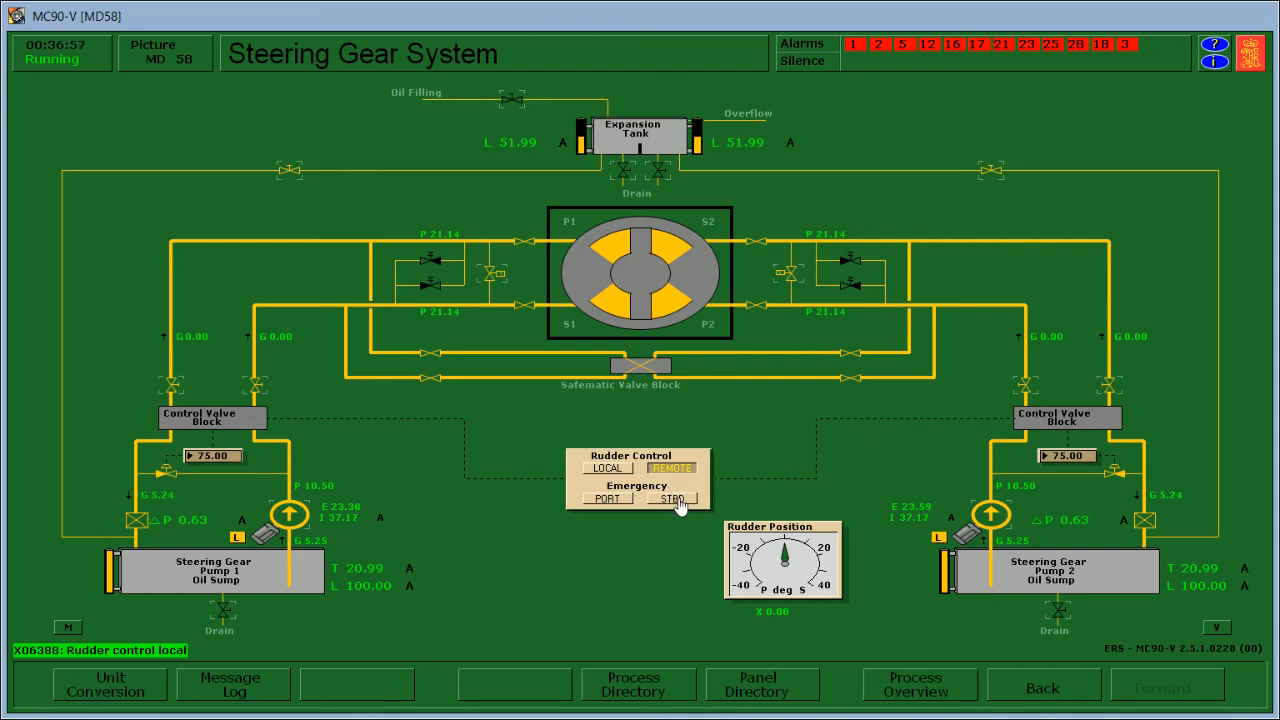
click(672, 498)
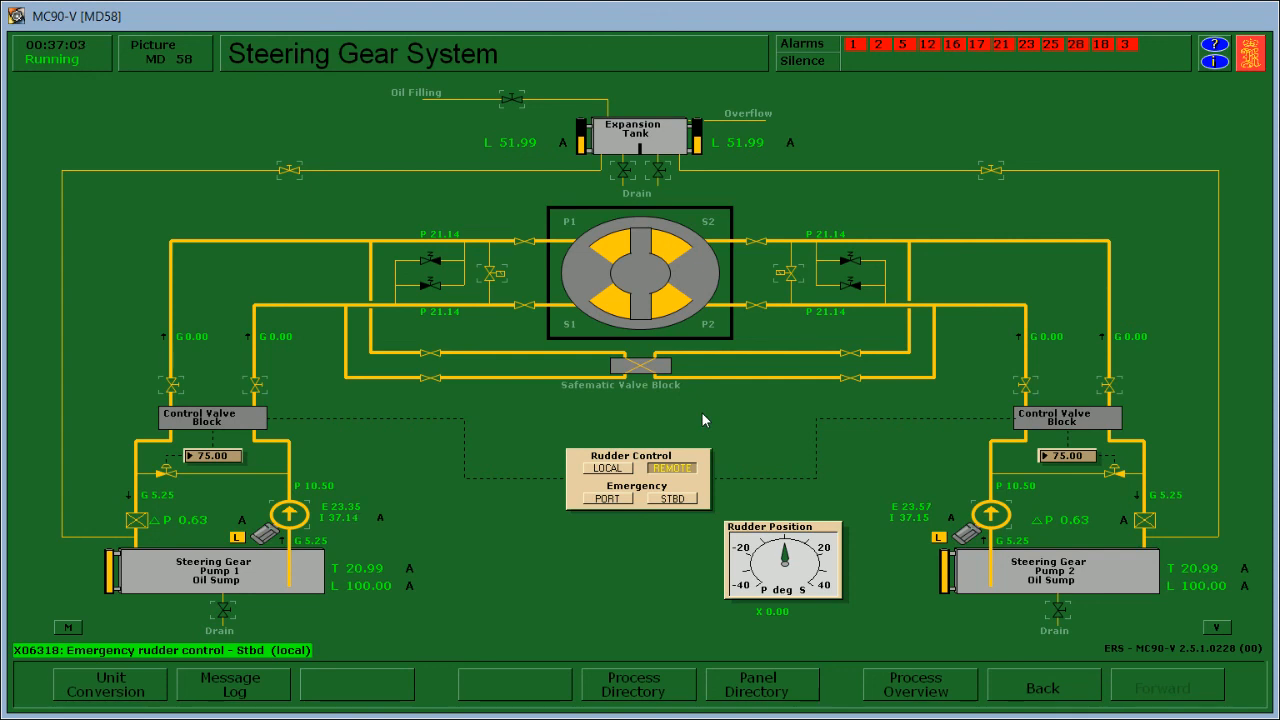
mouse_move(587, 340)
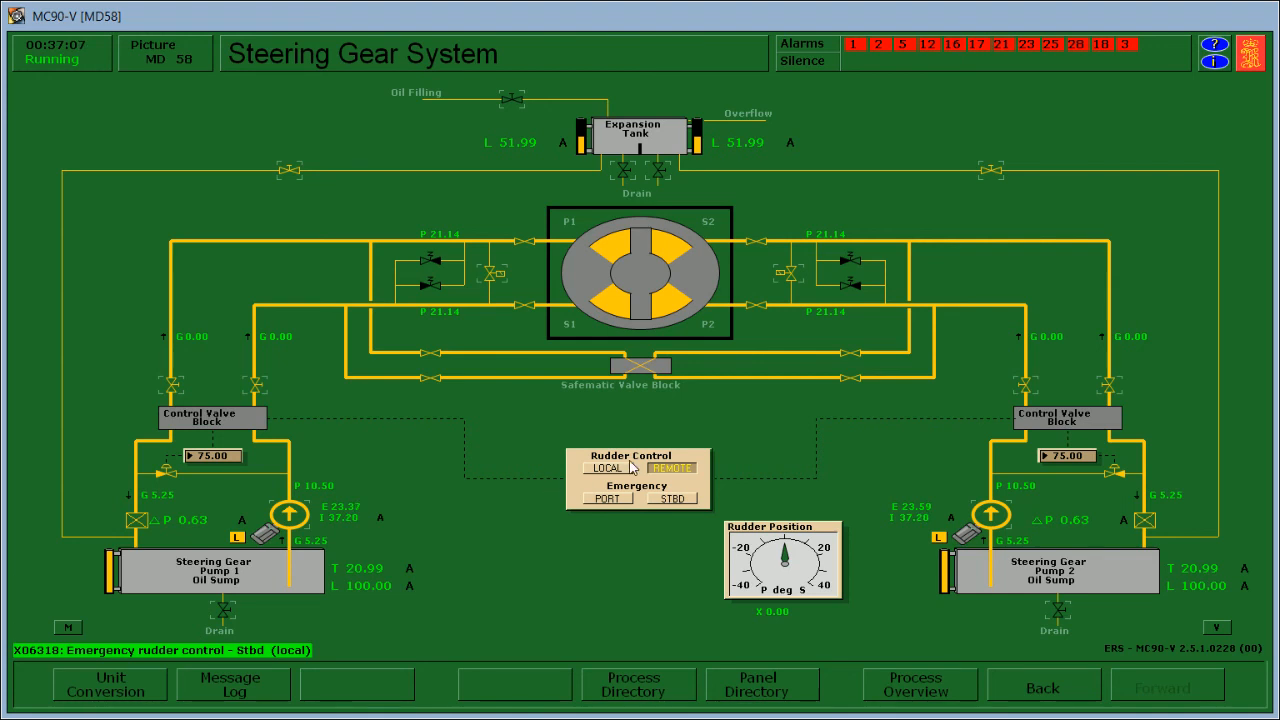
mouse_move(464, 413)
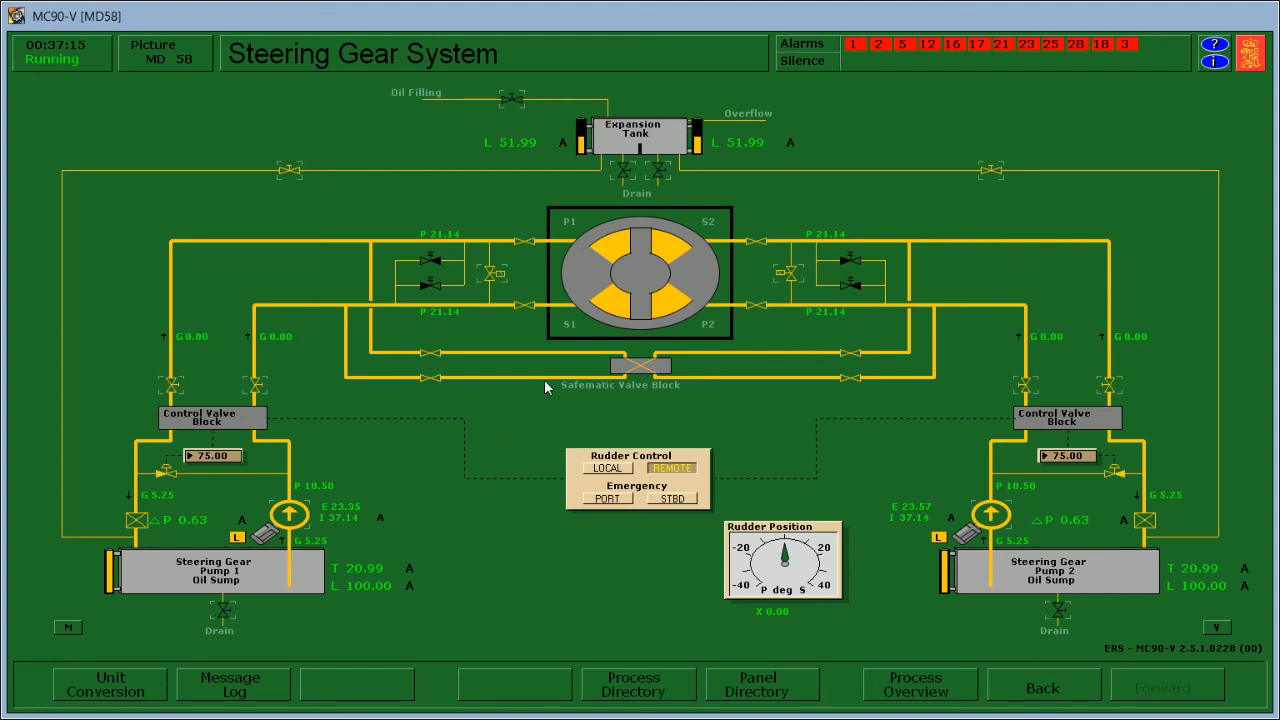
mouse_move(567, 368)
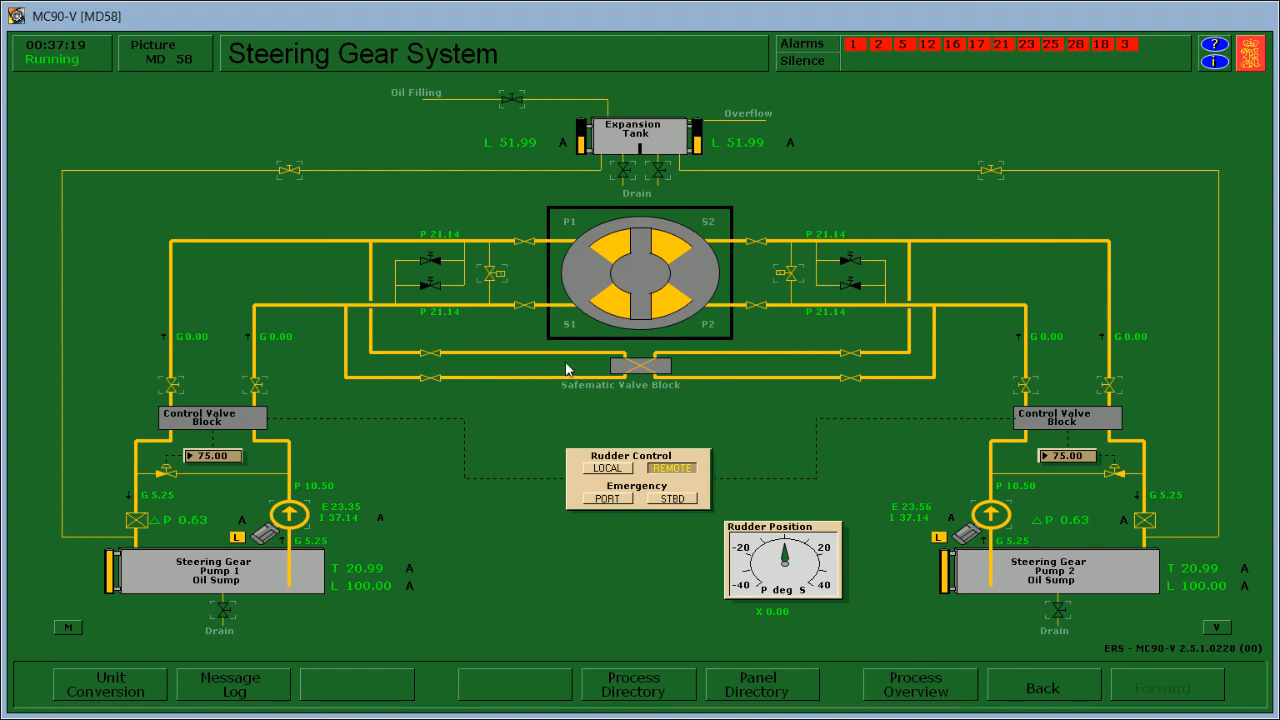